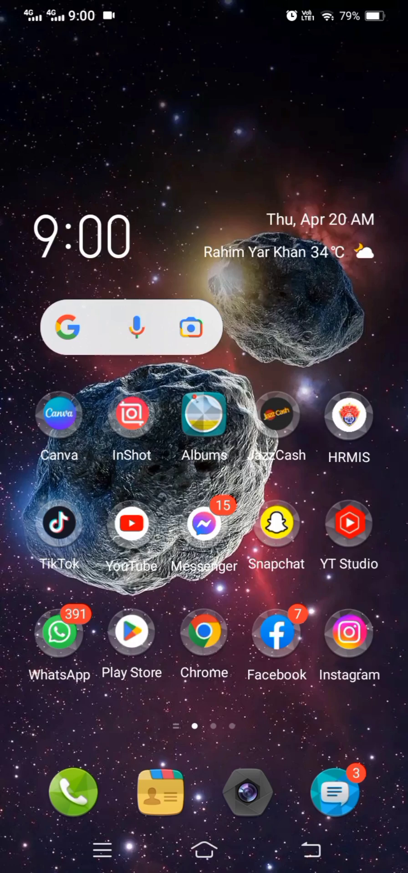
# Swipe through the home screen and briefly visit the app store.
pyautogui.hscroll(-3)
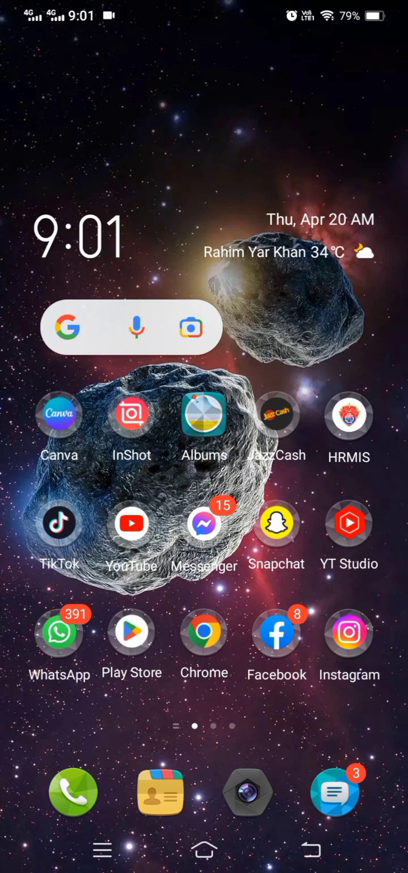
pyautogui.click(131, 633)
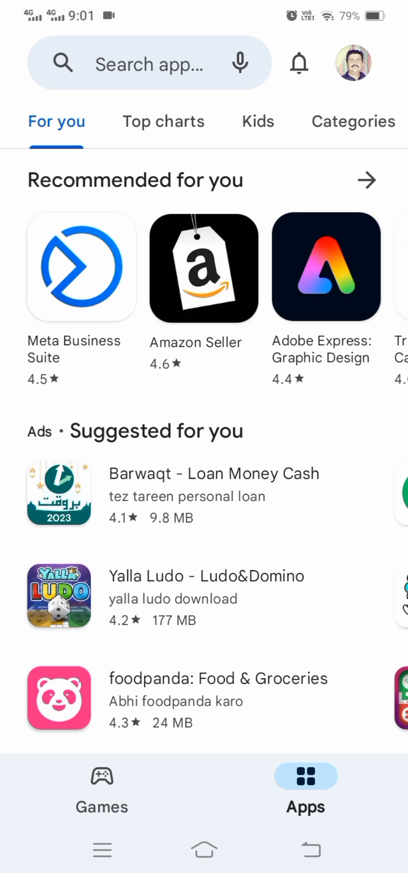
pyautogui.click(150, 63)
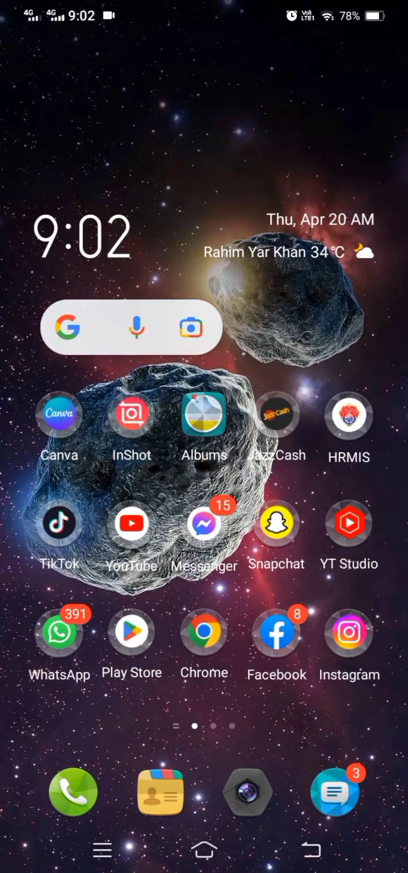
# Launch Settings and enter its Applications and Permissions section.
pyautogui.hscroll(-3)
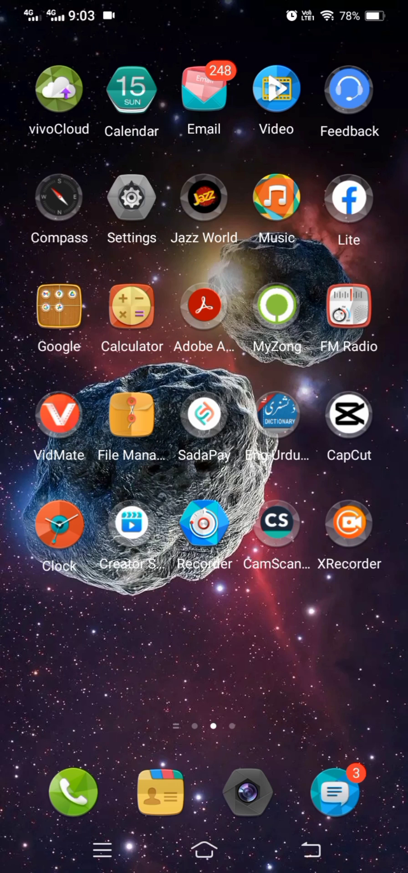
pyautogui.click(131, 196)
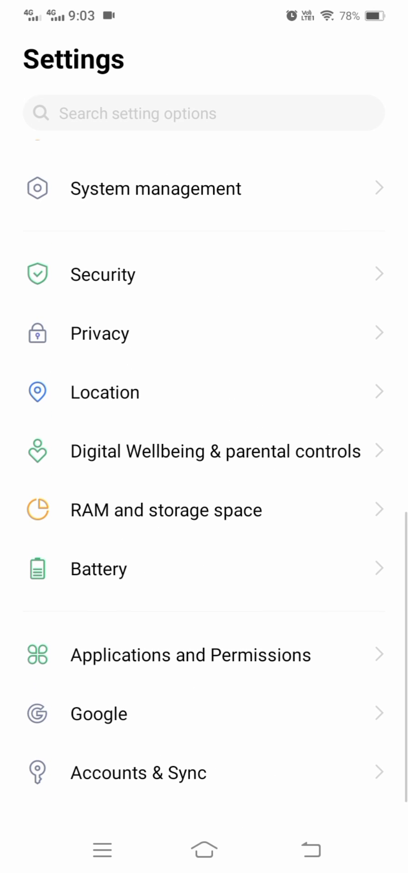
pyautogui.click(190, 655)
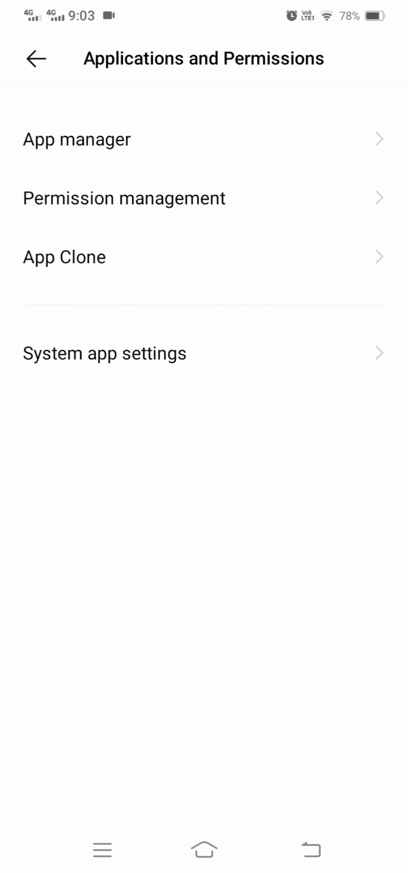
# Check the system apps settings, go back, and show the installed apps list to reach Facebook.
pyautogui.click(104, 353)
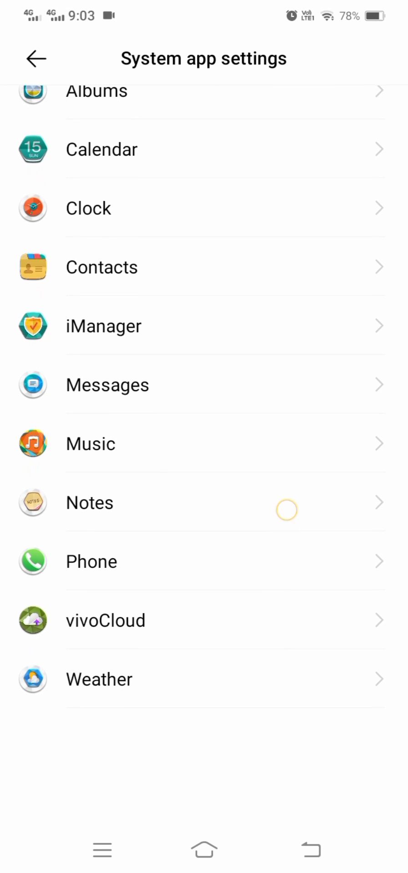
pyautogui.scroll(-3)
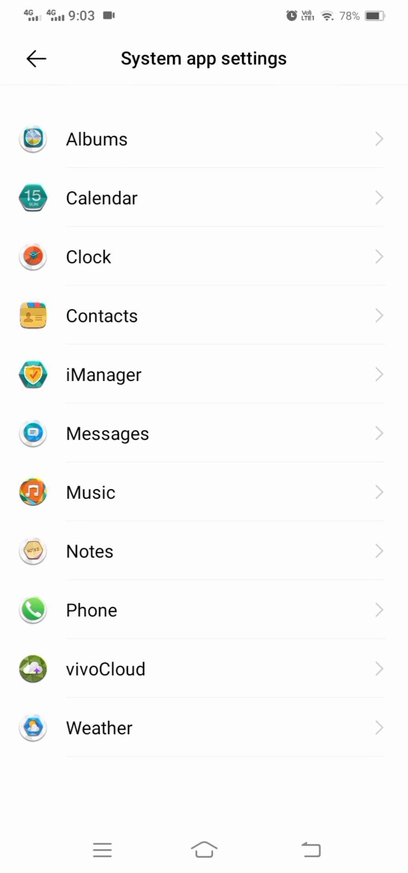
pyautogui.click(35, 58)
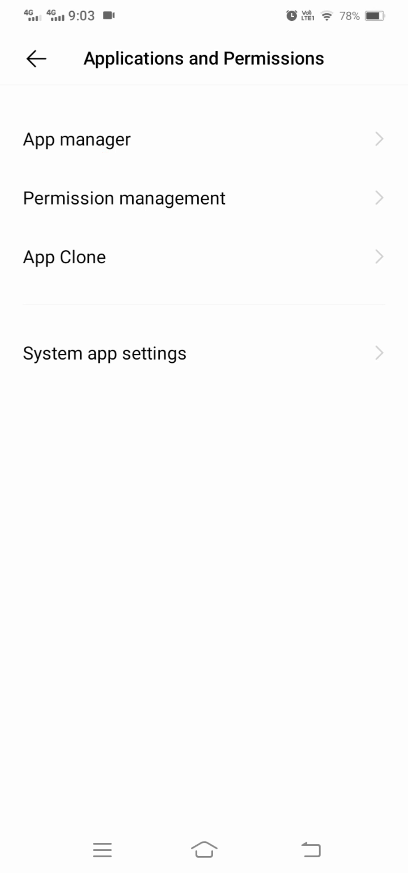
pyautogui.click(77, 139)
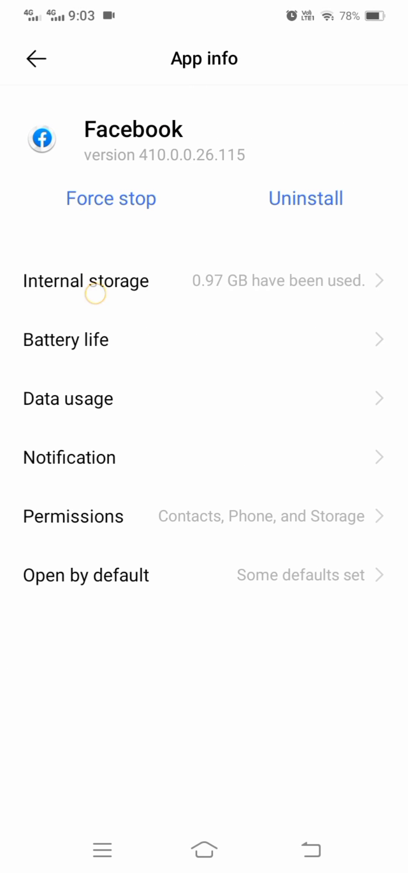
# In Facebook's Internal storage, clear the cache to 0 B, clear all app data with OK, and return home.
pyautogui.click(85, 281)
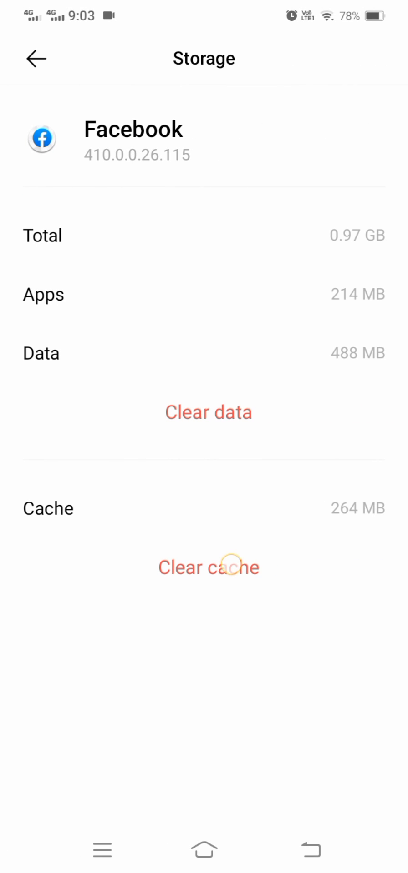
pyautogui.click(208, 567)
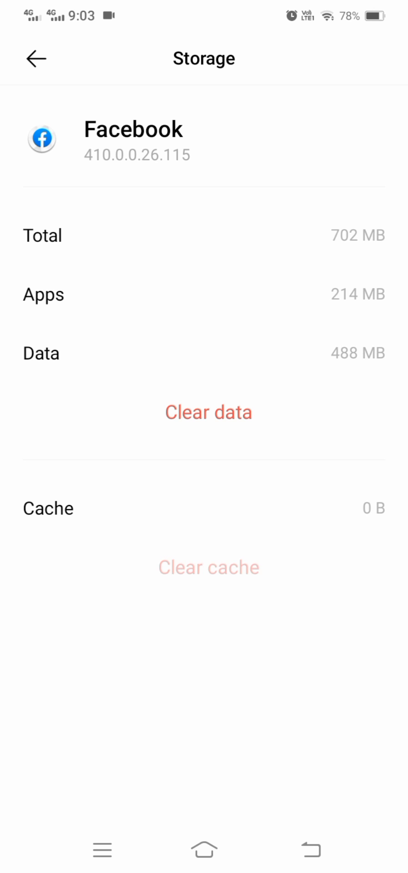
pyautogui.click(208, 412)
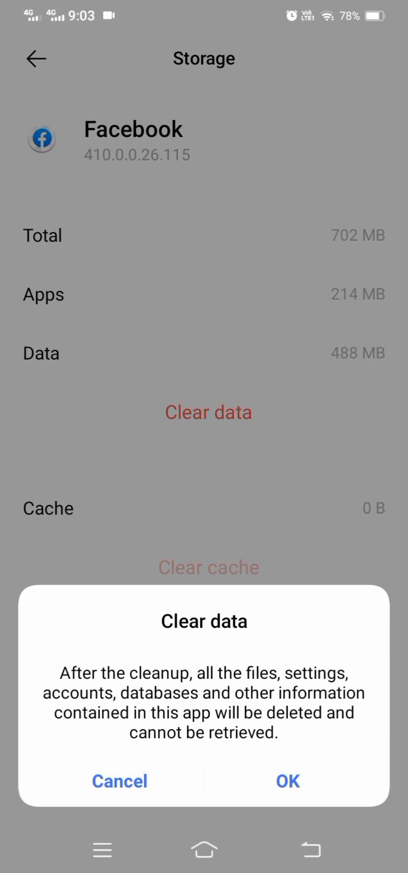
pyautogui.click(204, 849)
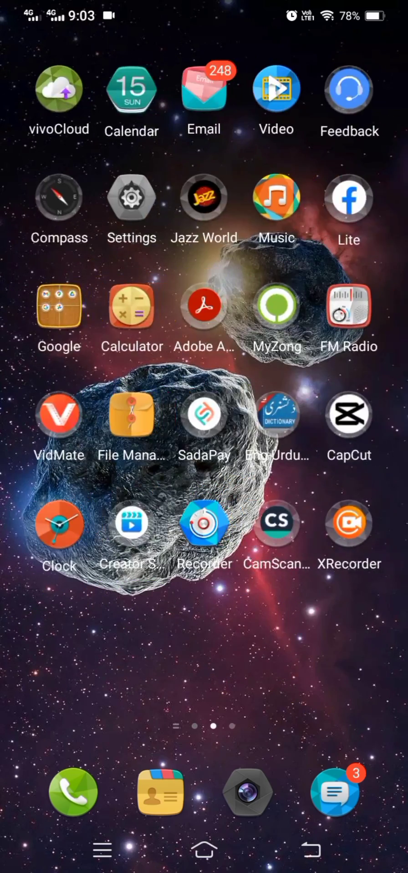
pyautogui.hscroll(-3)
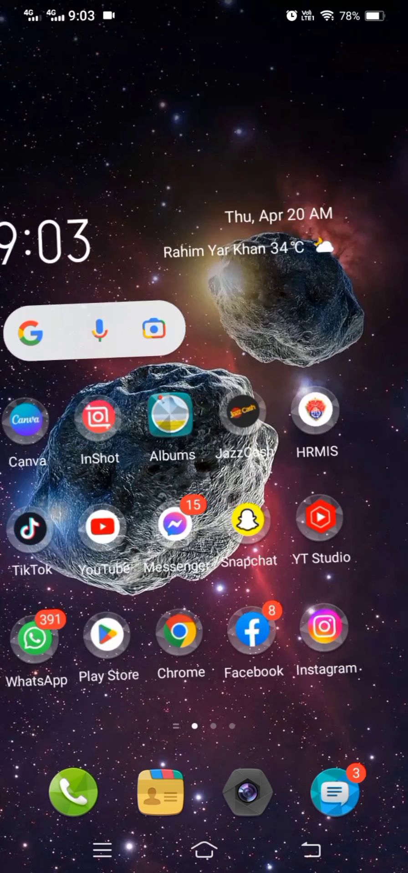